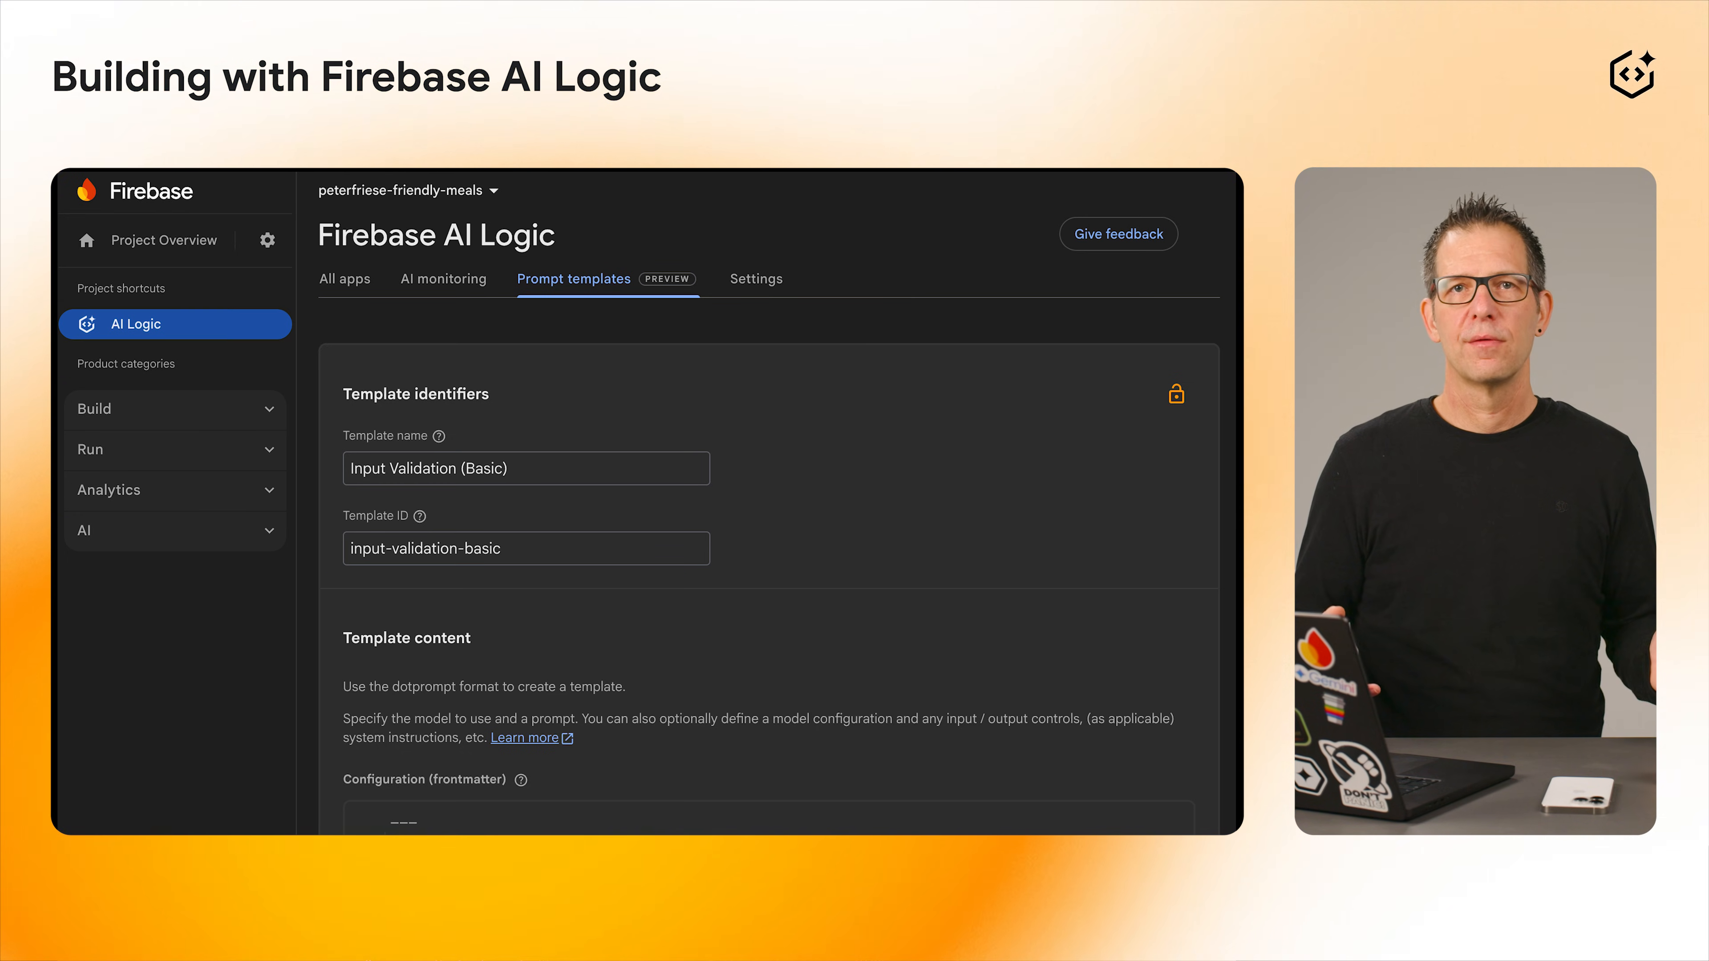
Step: Browse the Apple SDK release notes to version 12.5.0's FirebaseAI to FirebaseAILogic rename
{"action": "left_click", "coordinate": [574, 279]}
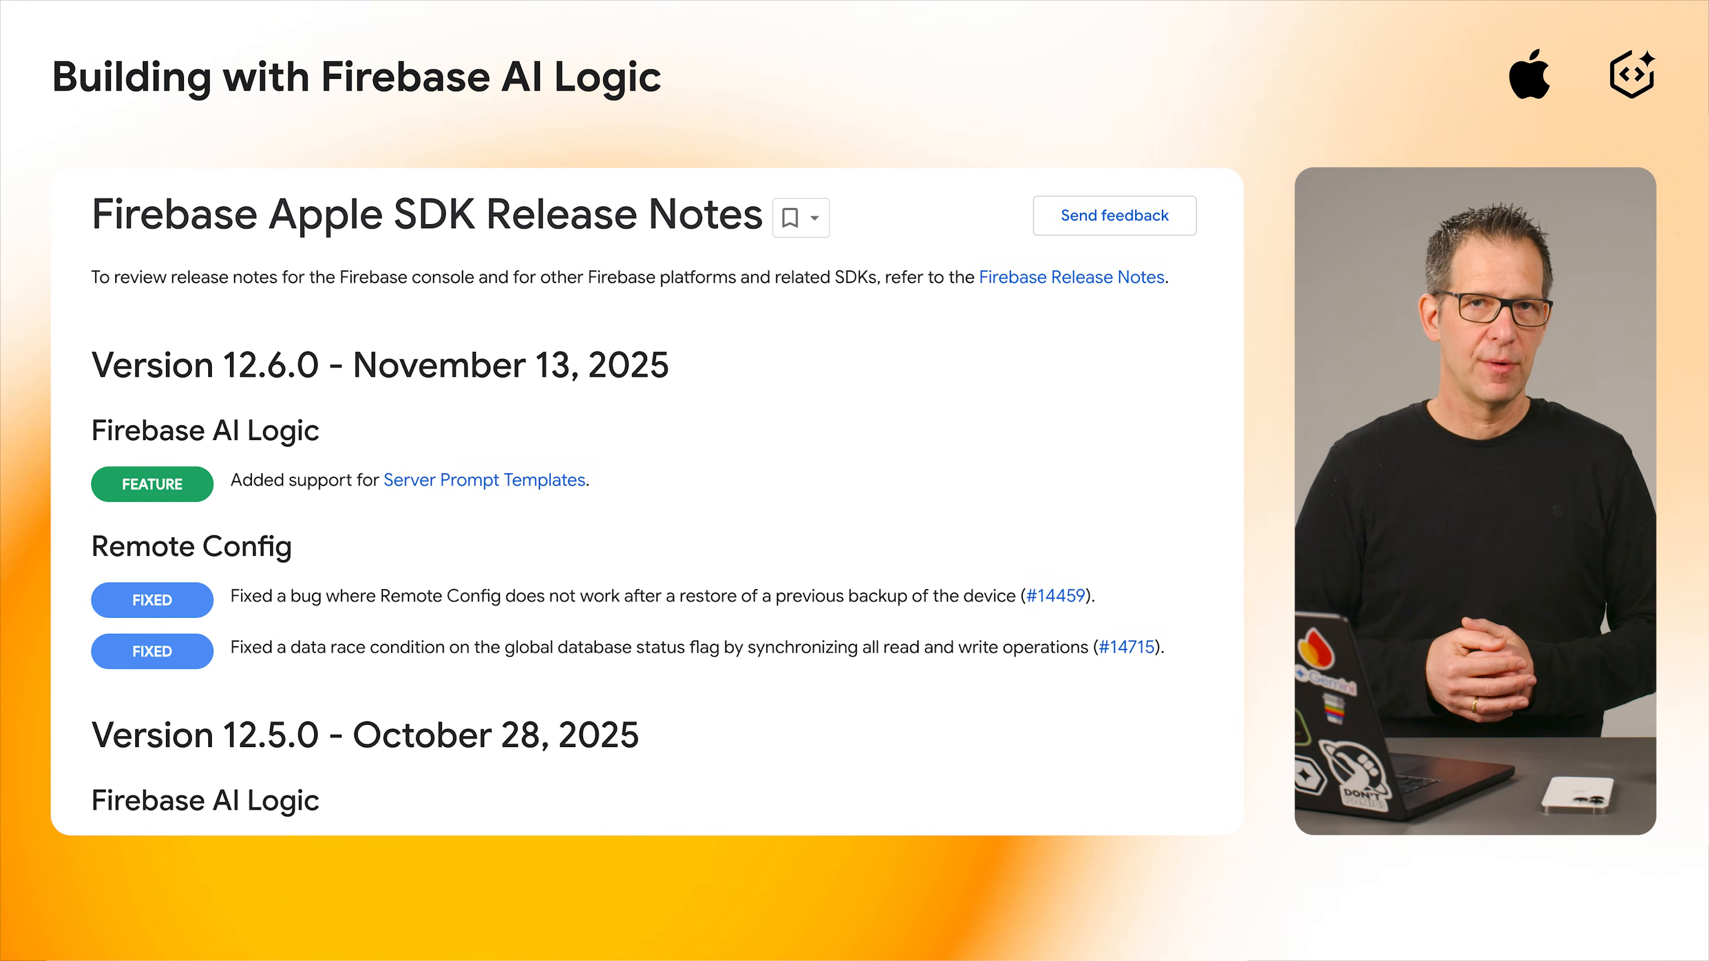
{"action": "scroll", "scroll_direction": "down", "scroll_amount": 3}
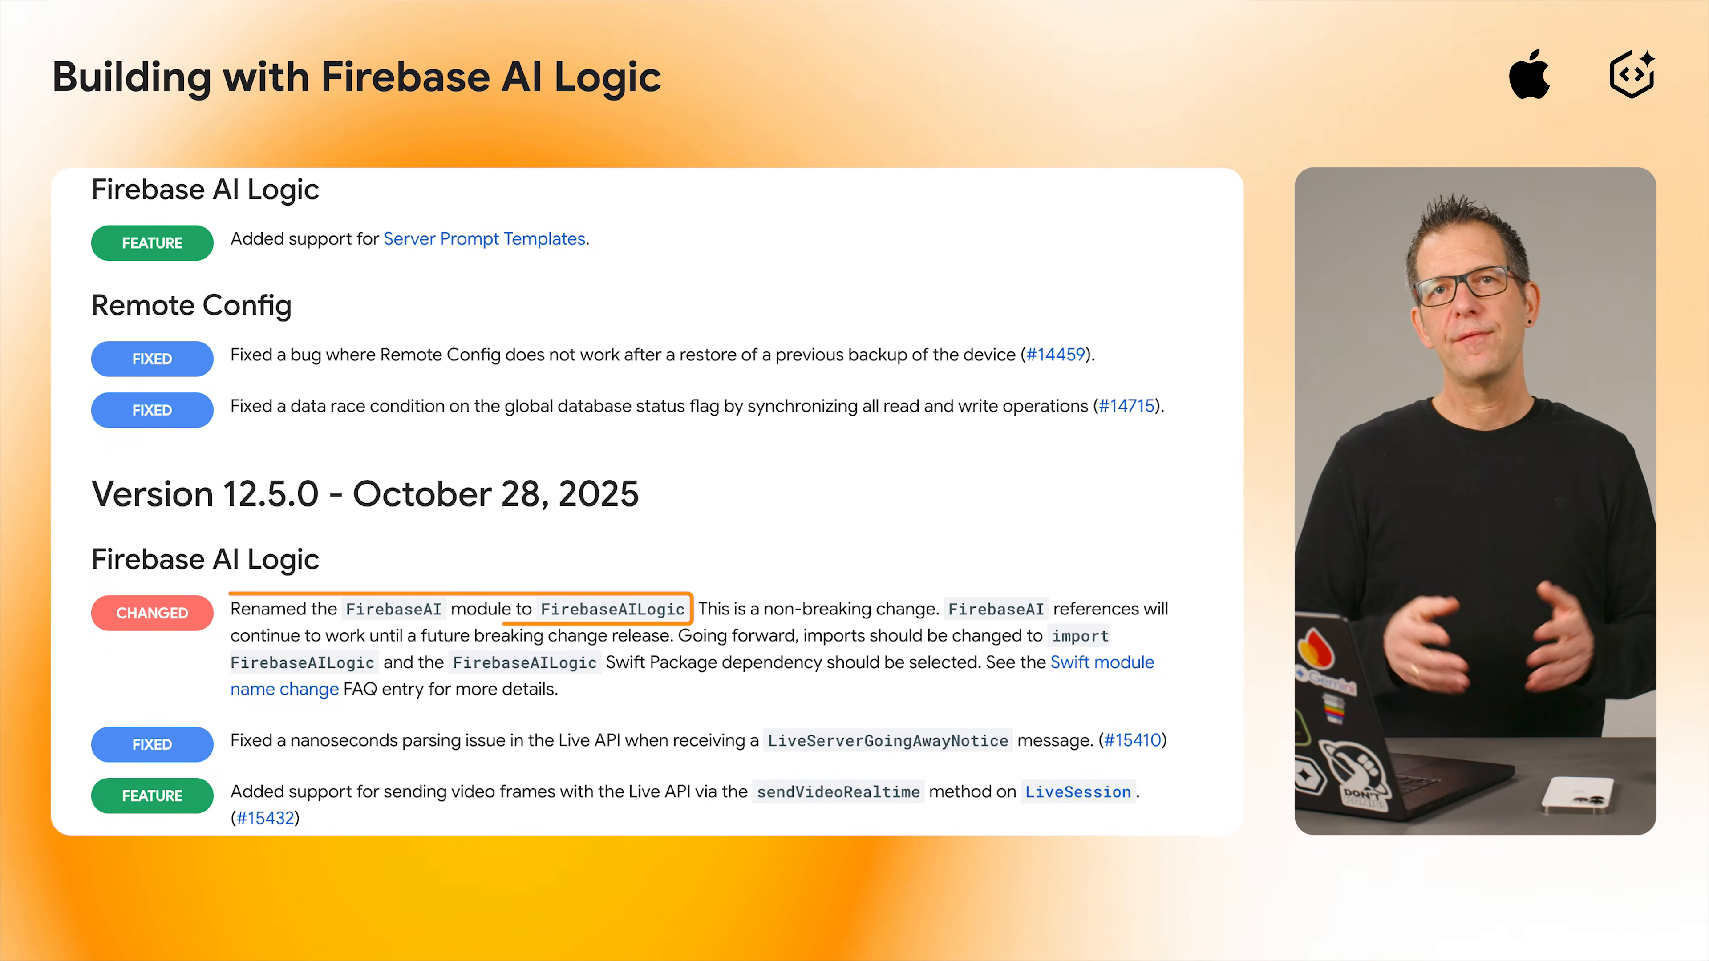